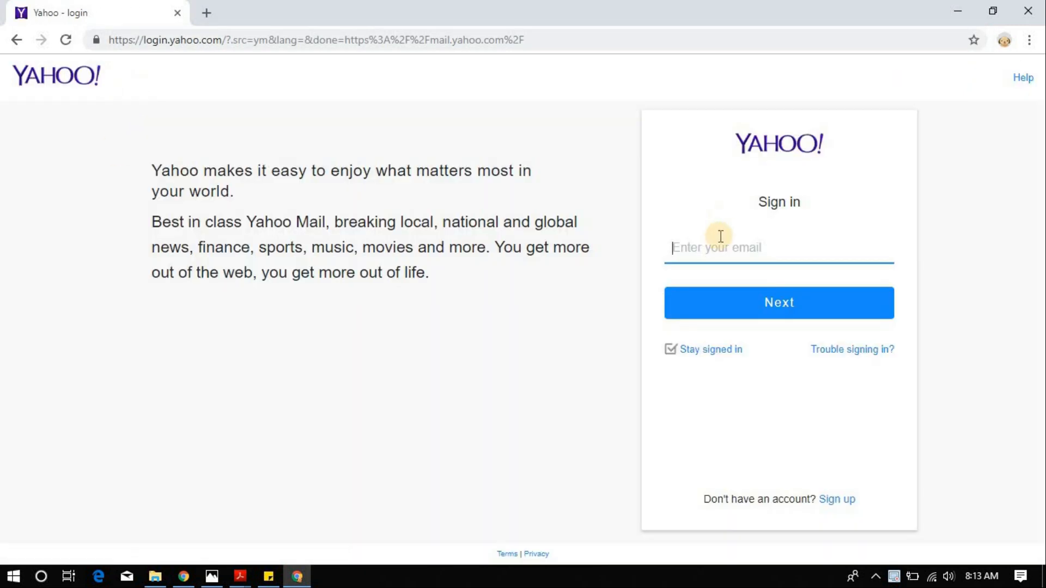
Step: Sign in as 'example.username' with the account password to reach the empty inbox
type("example.username")
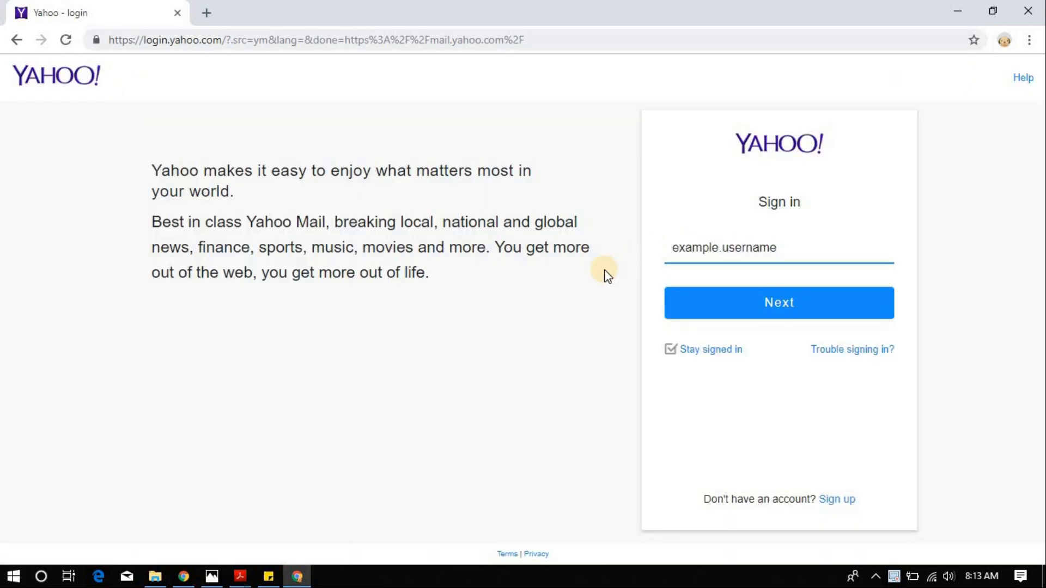
left_click(777, 302)
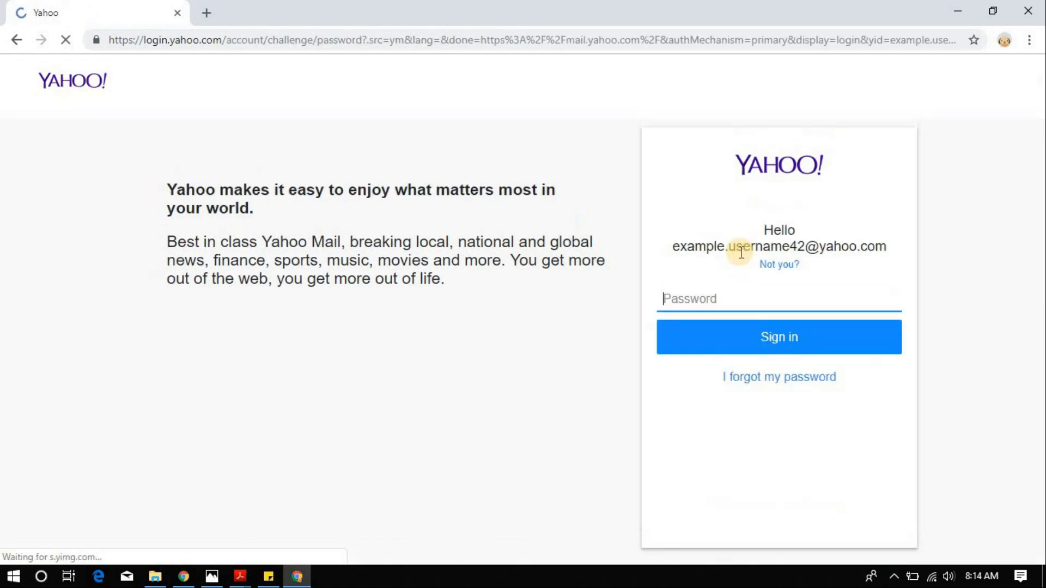
left_click(778, 337)
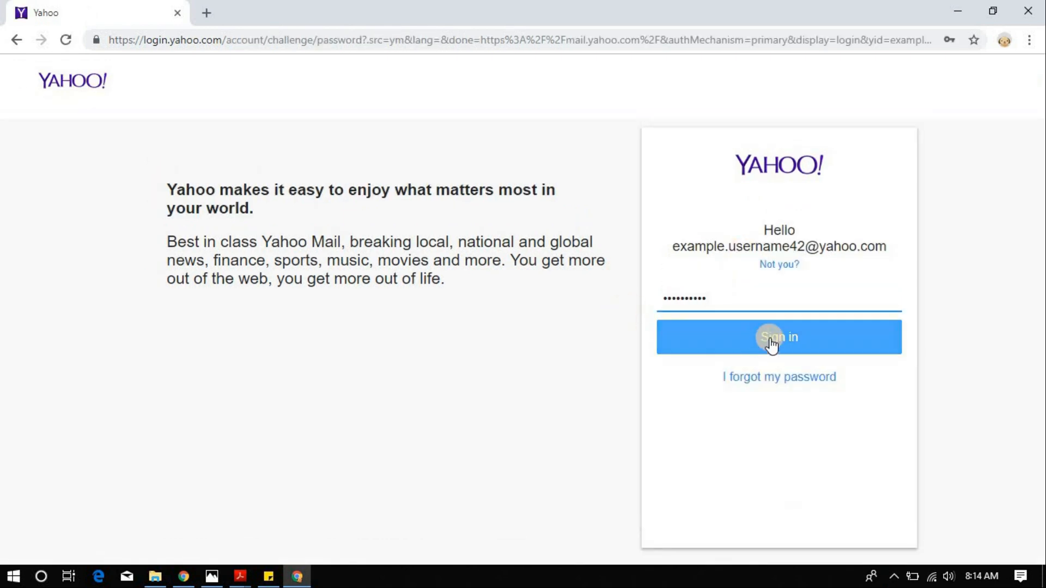
left_click(778, 336)
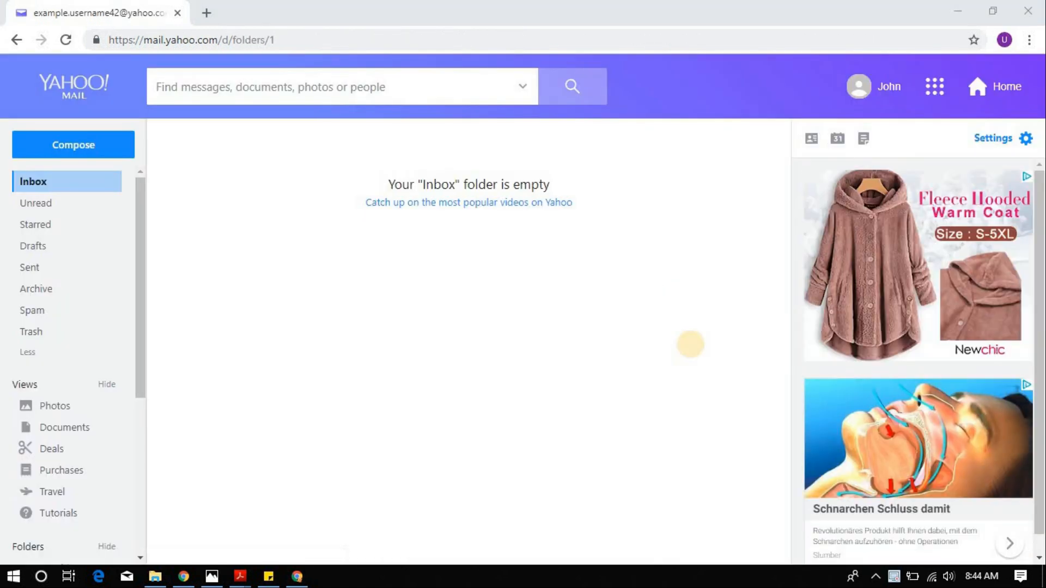
mouse_move(691, 352)
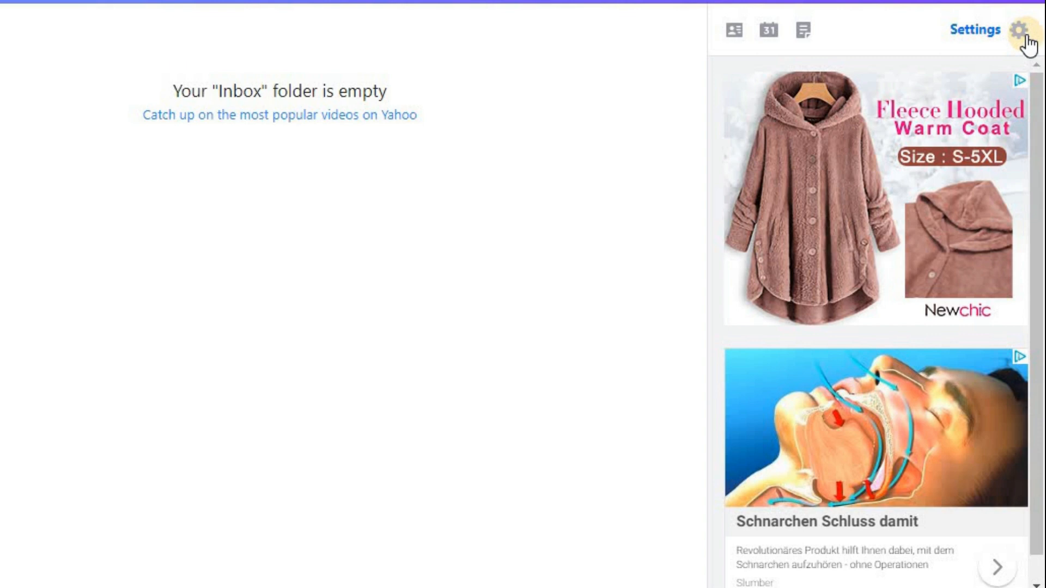
Step: Request 'Switch to Classic Mail' from the Settings panel
left_click(1021, 31)
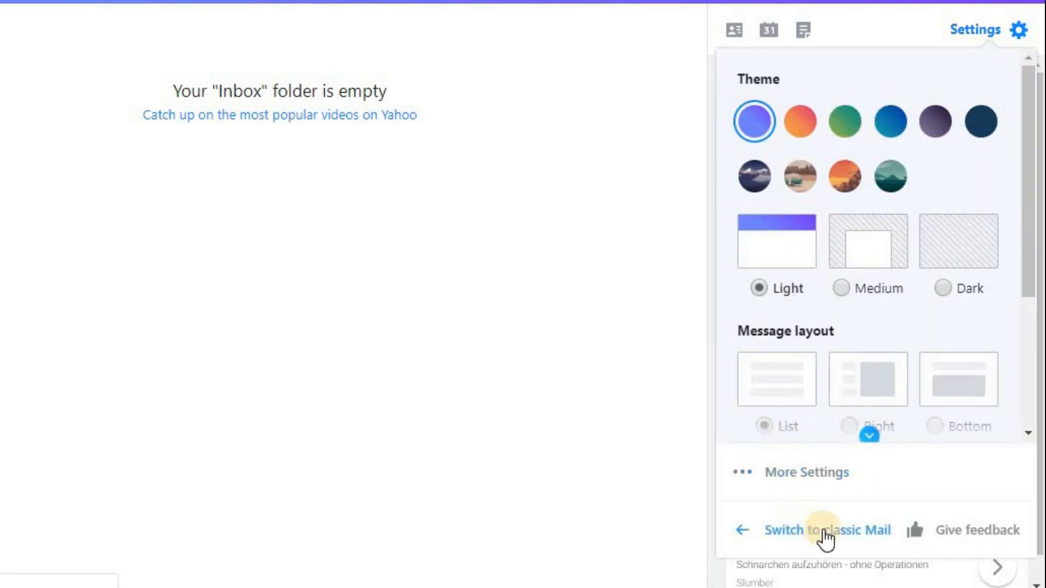
left_click(826, 531)
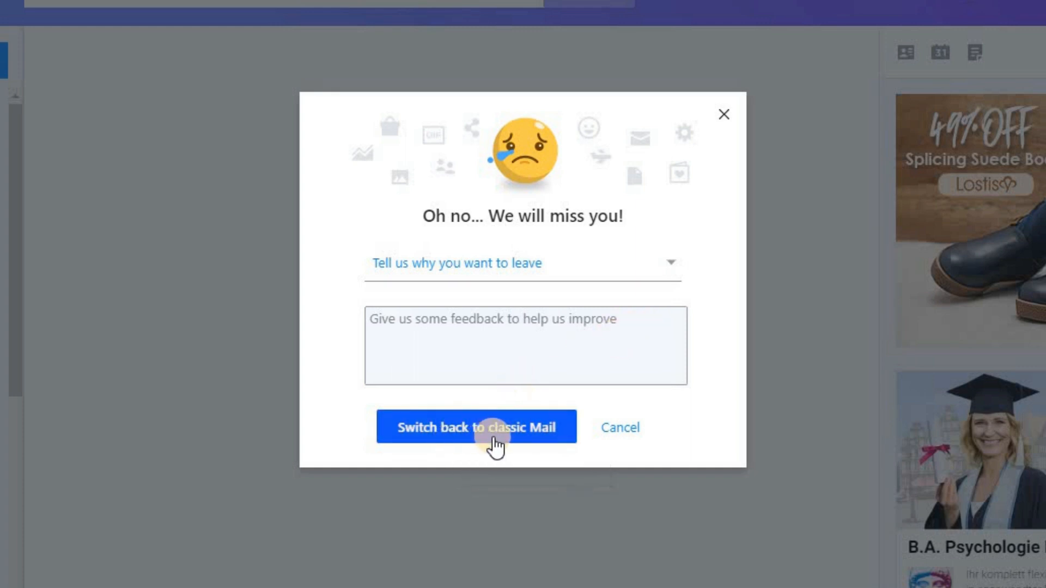
Step: Confirm 'Switch back to classic Mail' in the 'We will miss you' dialog
left_click(476, 427)
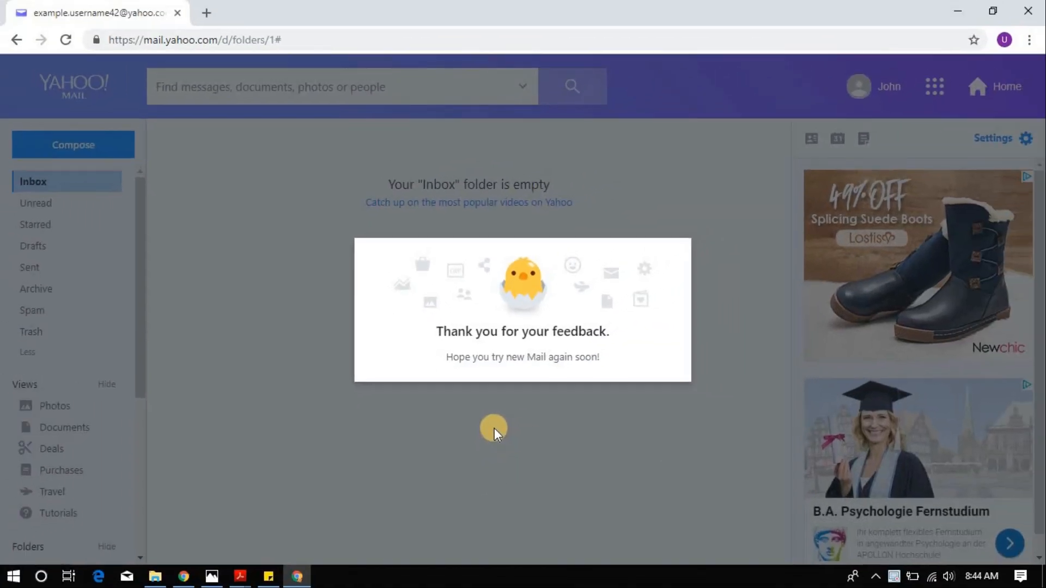